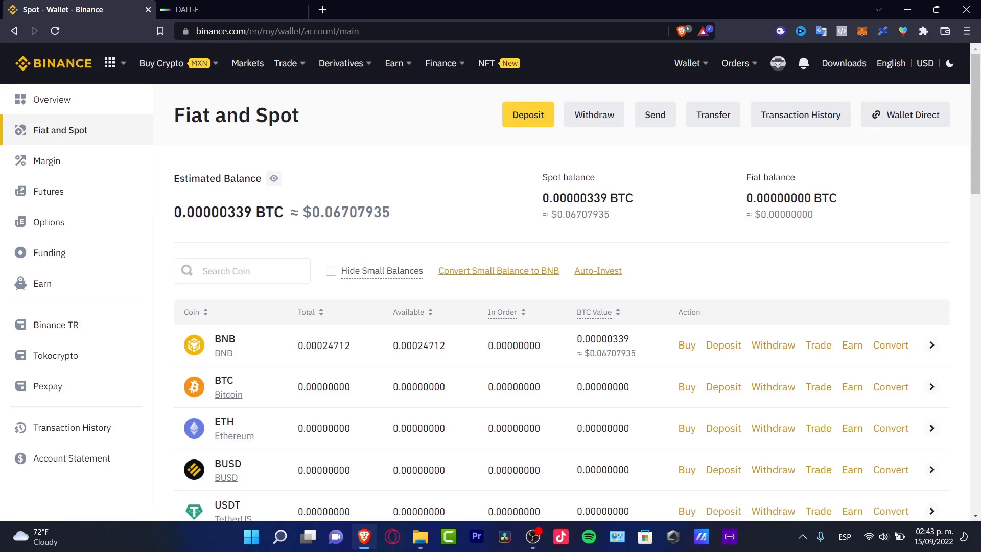
Filter the Fiat and Spot coin list to SOL via the Wallet menu and Search Coin box.
left_click(686, 63)
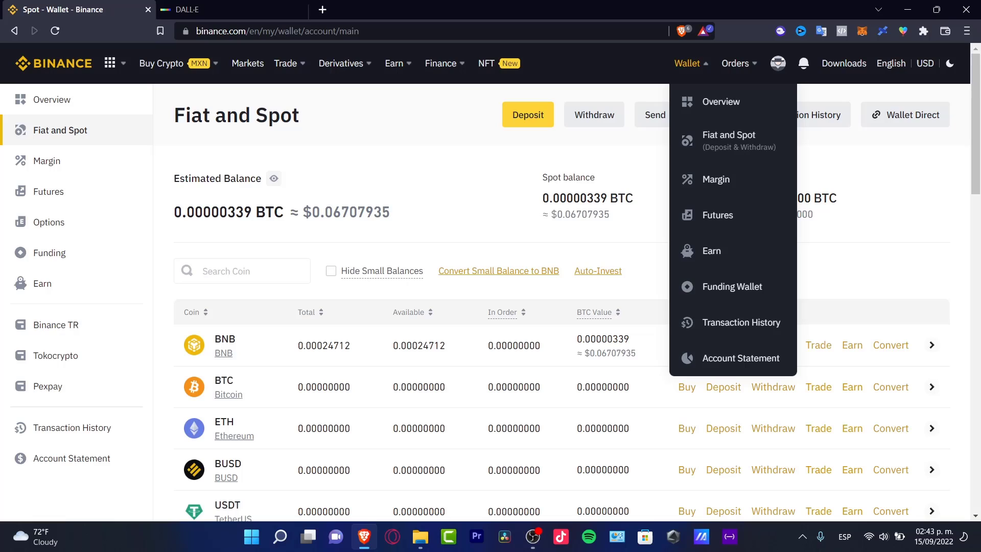
mouse_move(729, 140)
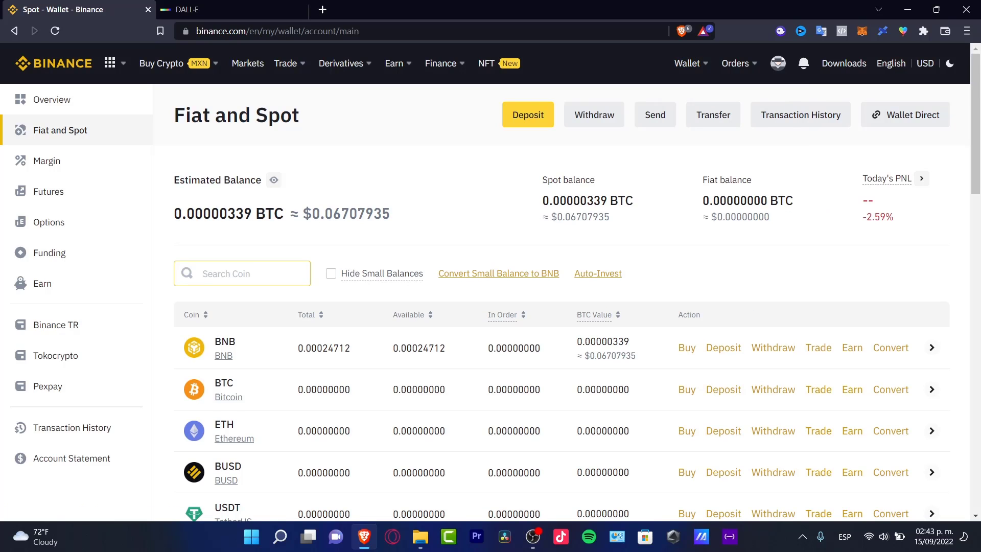
type("SOL")
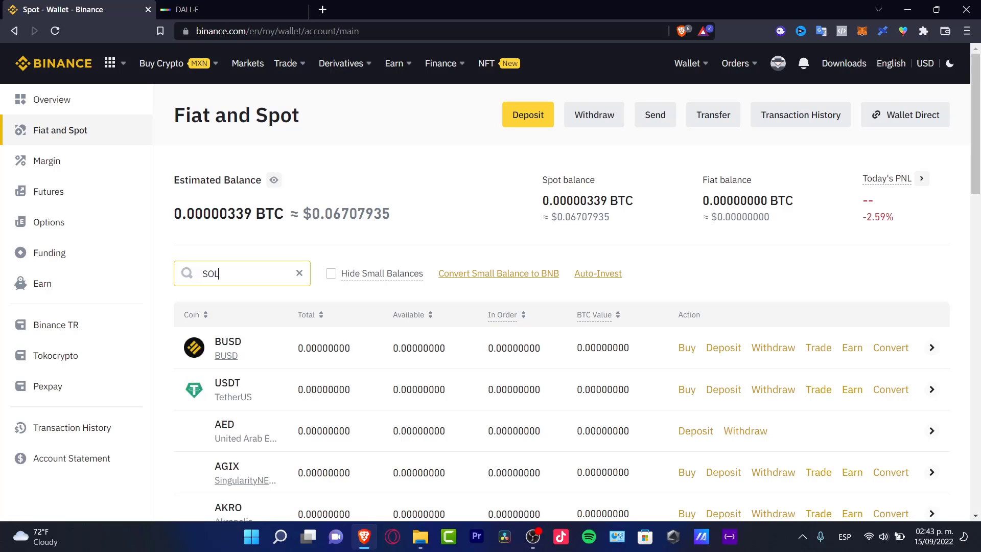
type("A")
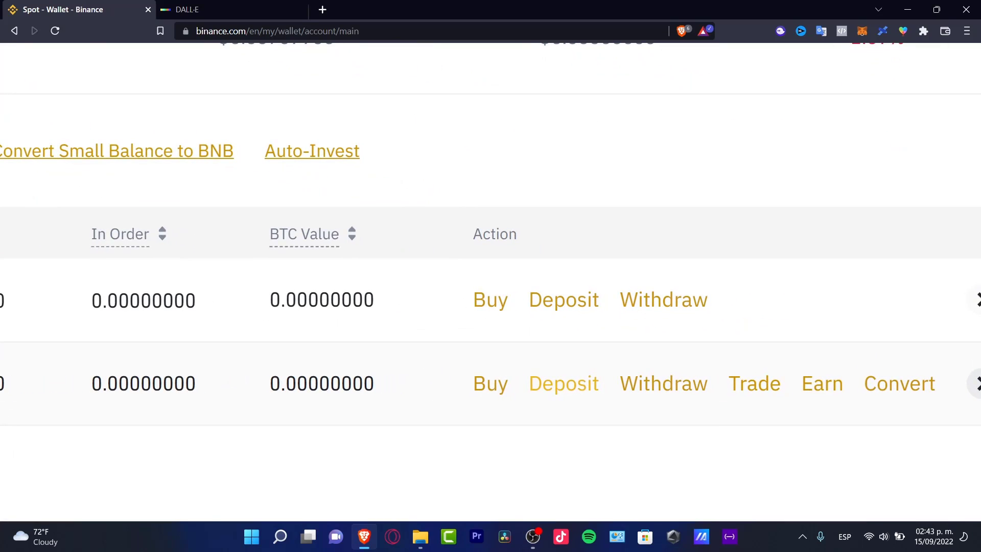
Begin a SOL deposit with Solana as the coin and bring up the Phantom wallet.
left_click(564, 382)
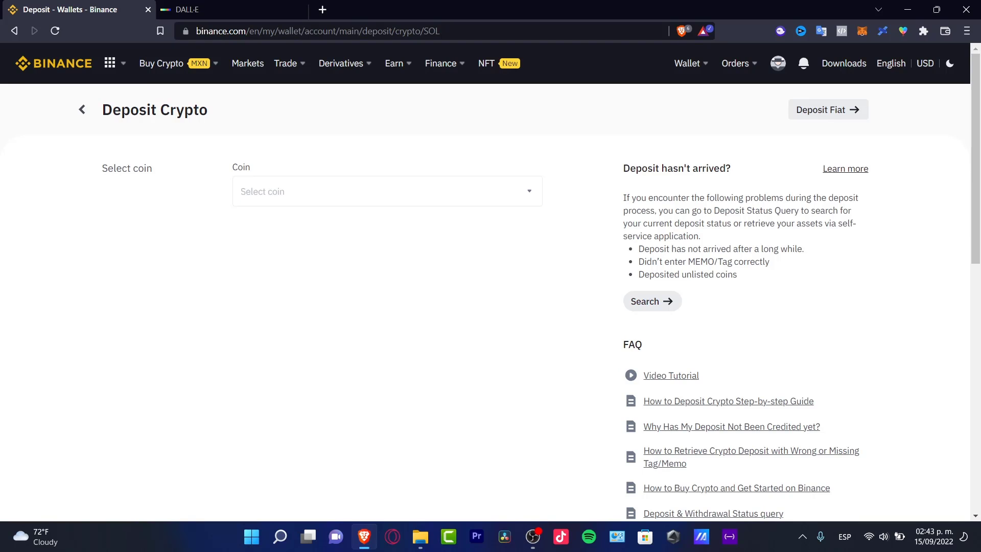
double_click(127, 168)
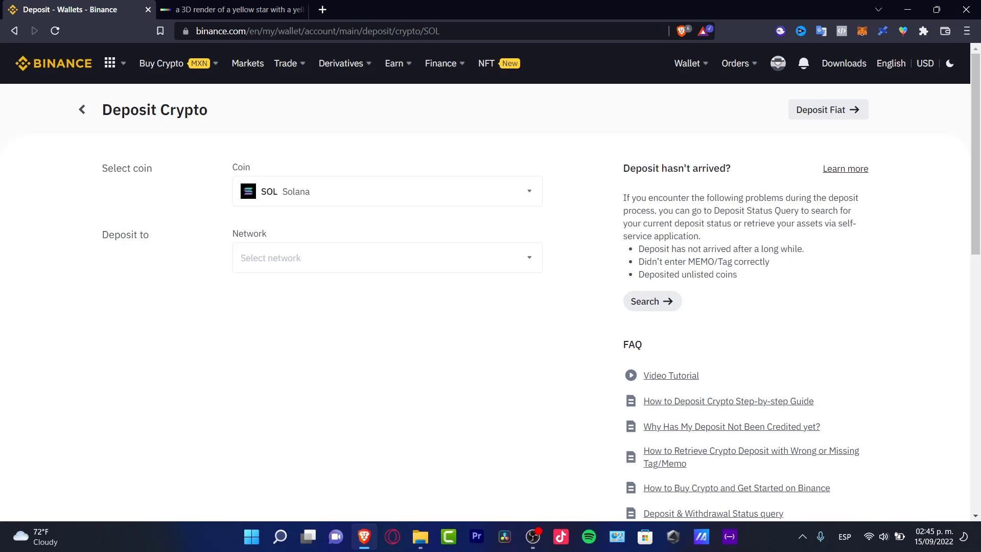
left_click(386, 257)
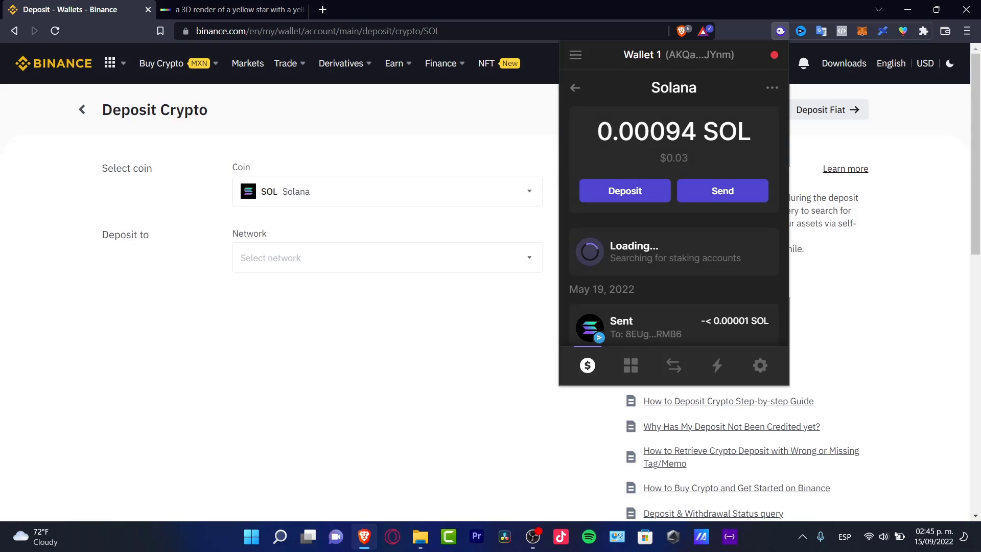
Dismiss the Phantom popup to reveal the Binance SOL deposit page.
left_click(722, 190)
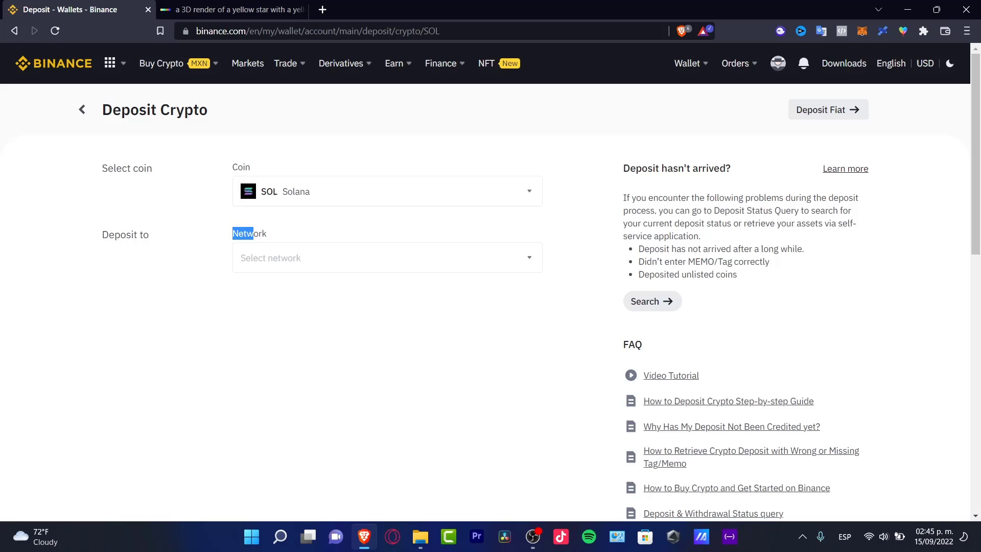
Choose the Solana deposit network, copy the SOL address, and start a Phantom send.
left_click(386, 258)
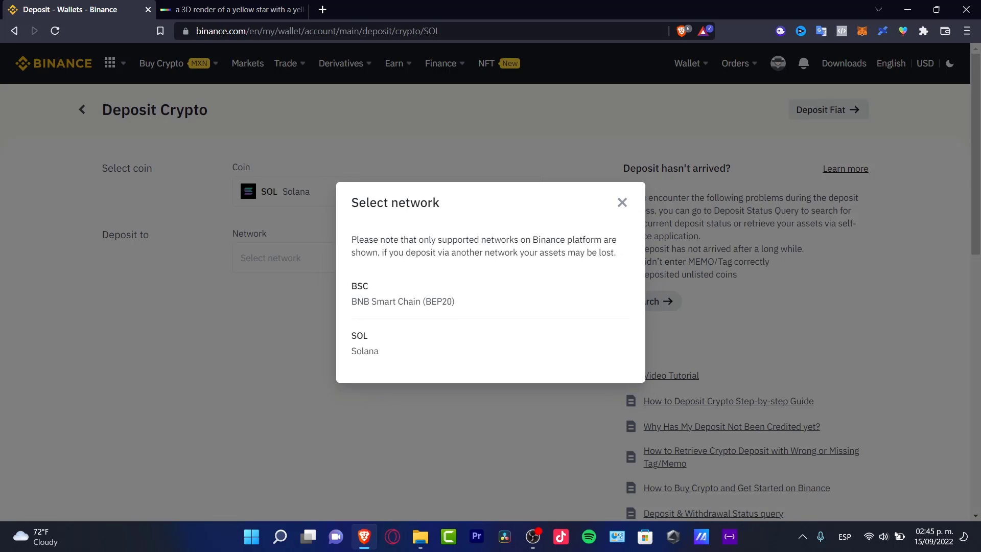
mouse_move(384, 343)
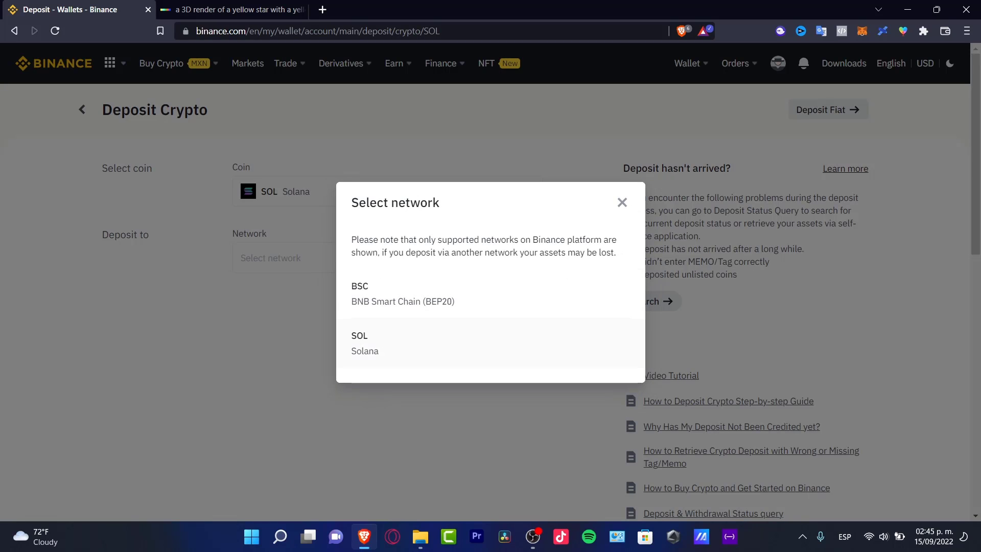
left_click(379, 343)
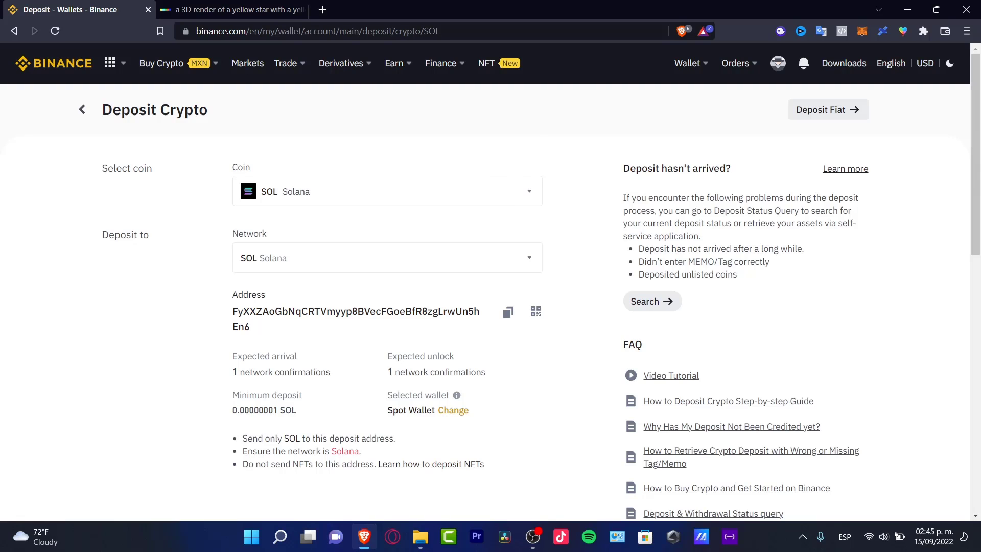
mouse_move(507, 312)
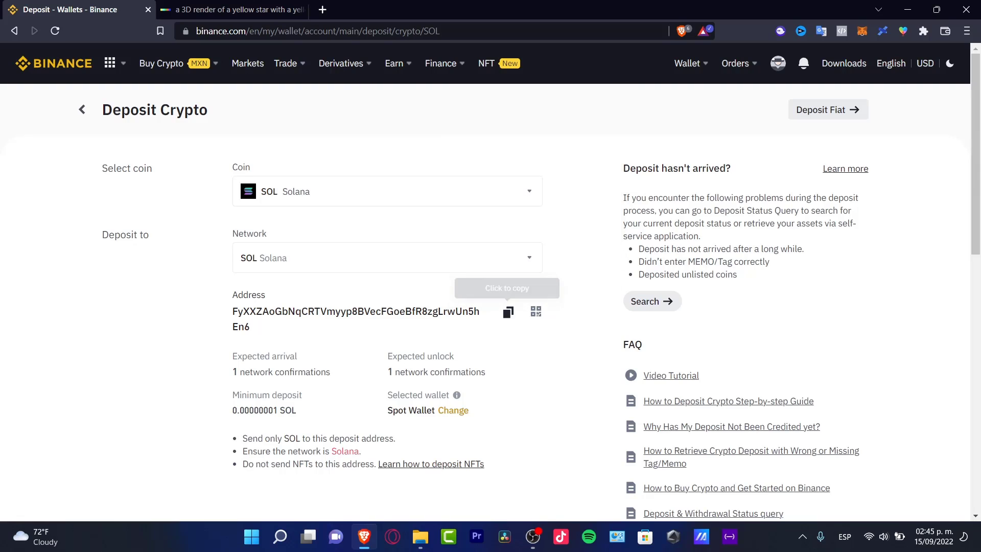
left_click(508, 312)
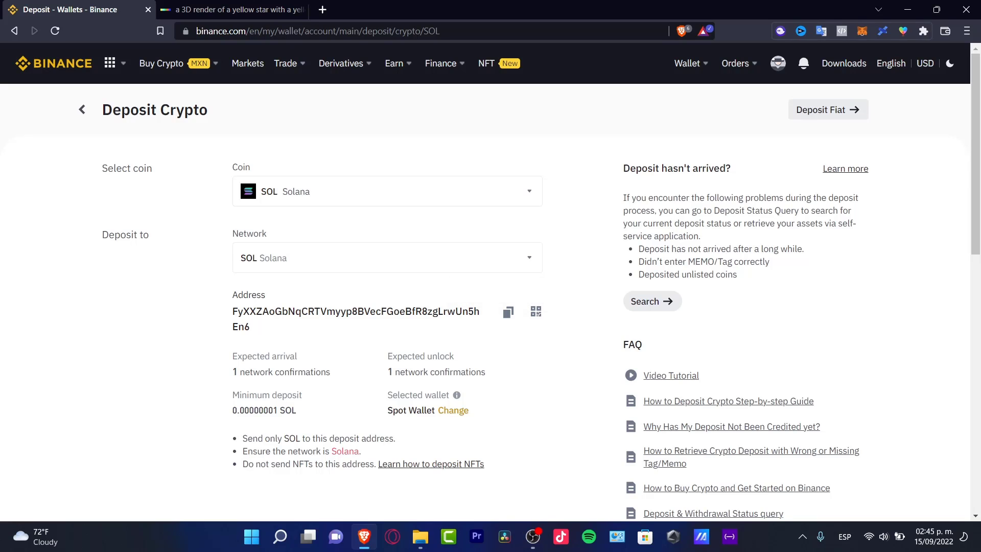
left_click(780, 31)
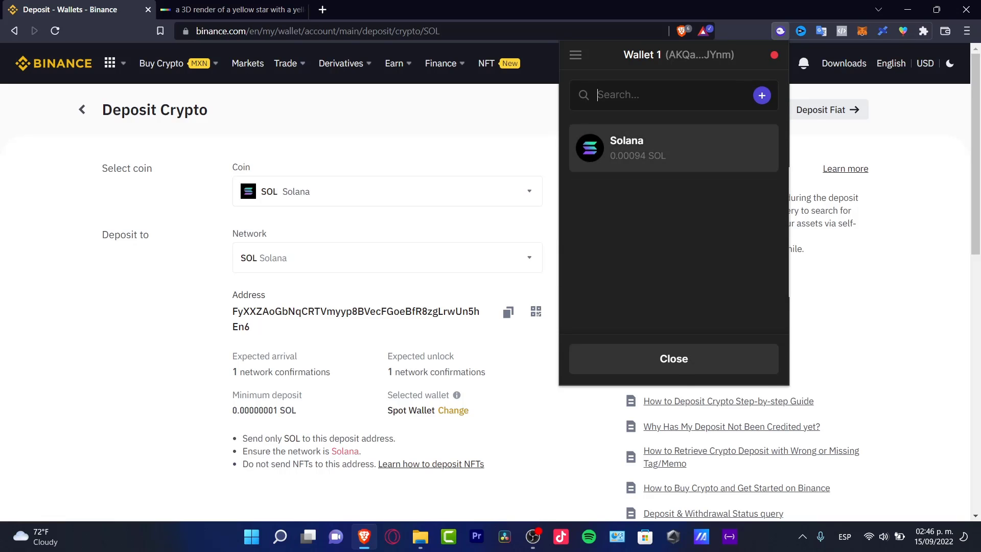
Fill Phantom's Send SOL form with address FyXXZAoG…hEn6 and amount -0.001105419, then proceed.
left_click(673, 148)
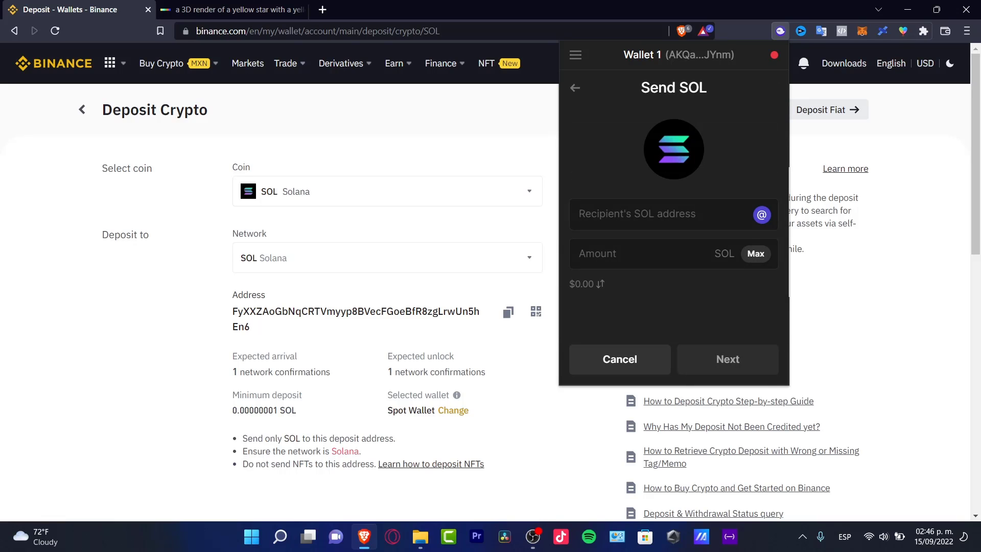
type("FyXXZAoGbNqCRTVmyyp8BVecFGoeBfR8zgLrwUn5hEn6")
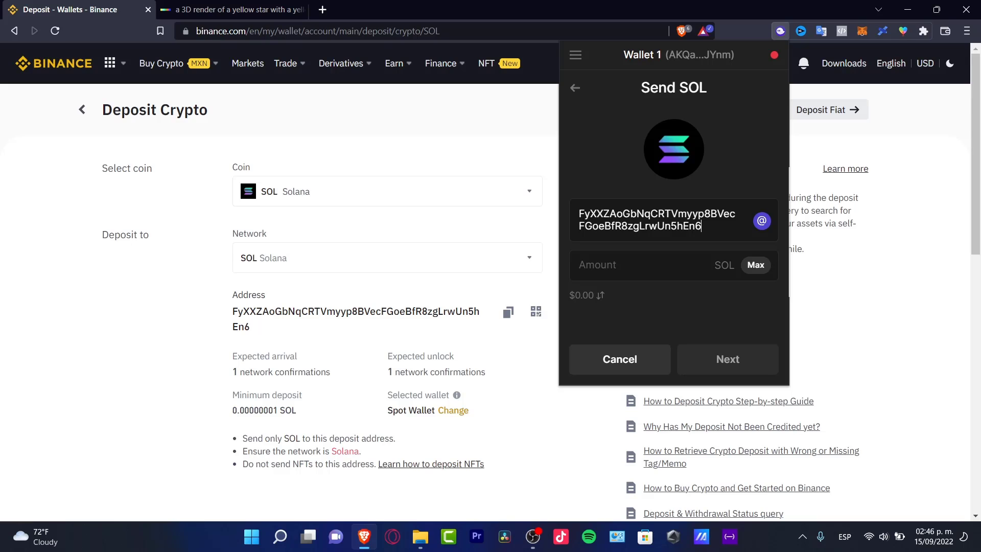
type("-0.001105419")
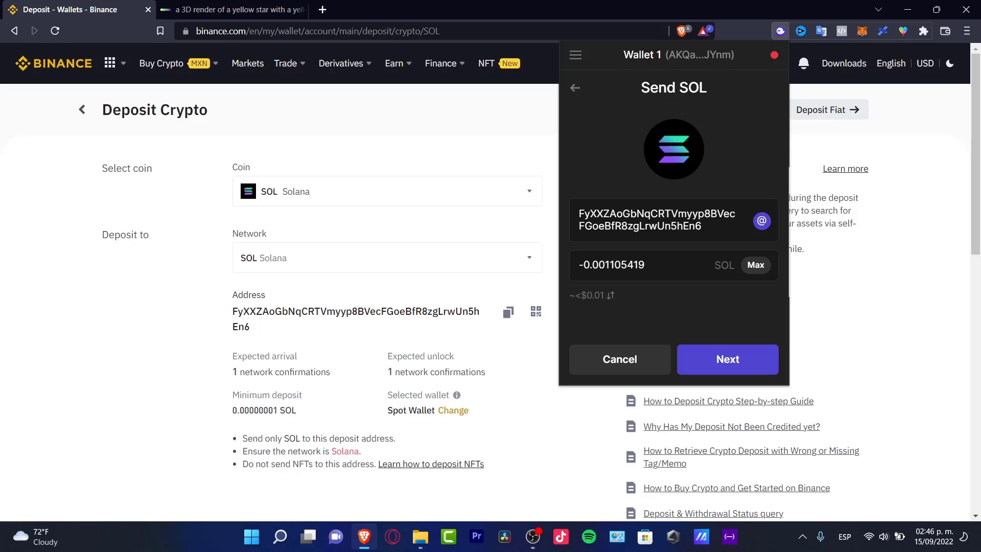
left_click(727, 359)
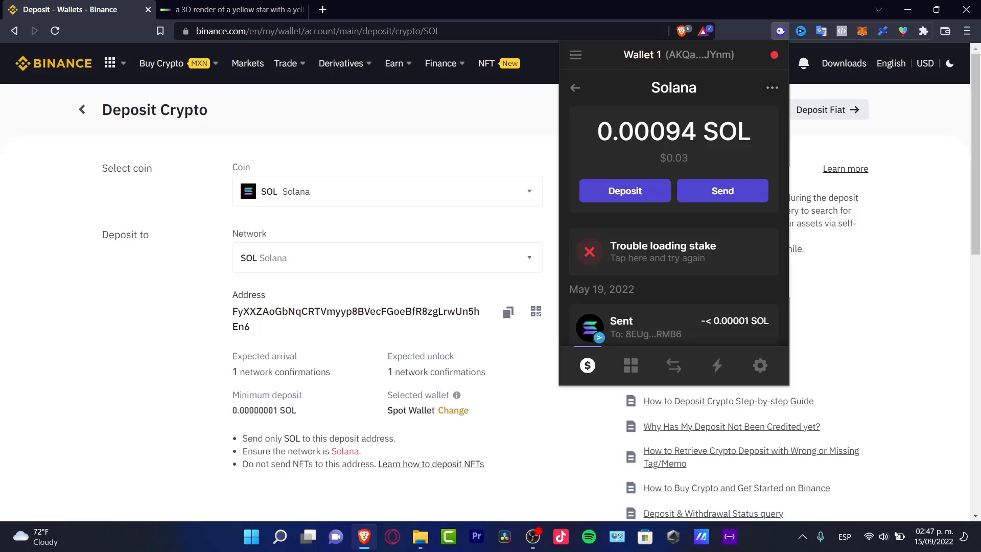
Review earlier SOL activity, close Phantom, and show Binance's wallet sections list.
left_click(575, 87)
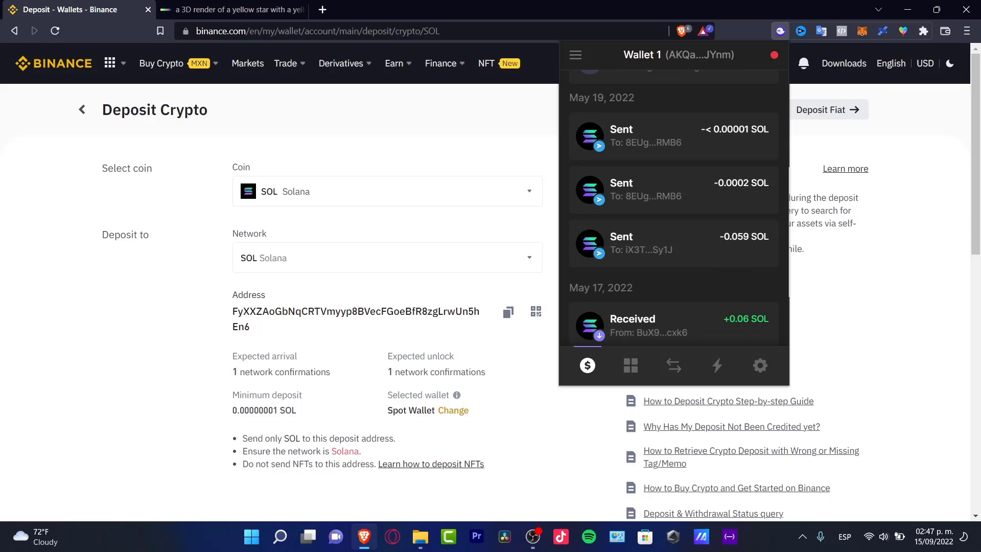
scroll("down", 3)
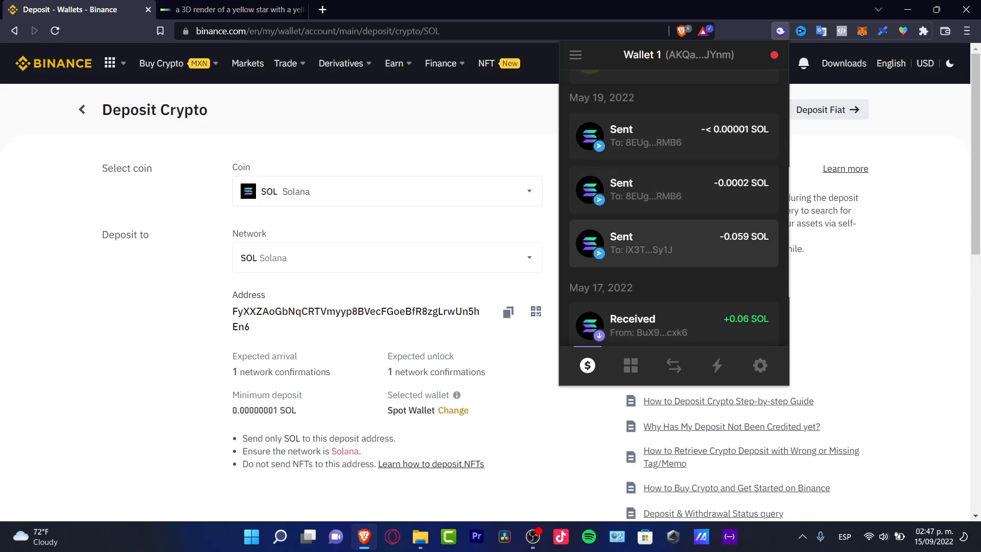
left_click(575, 54)
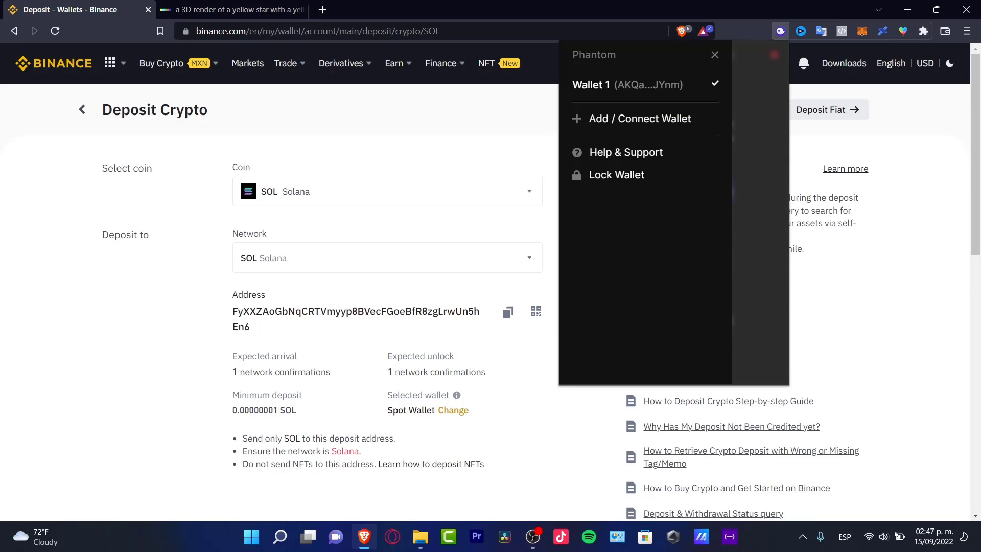
left_click(715, 54)
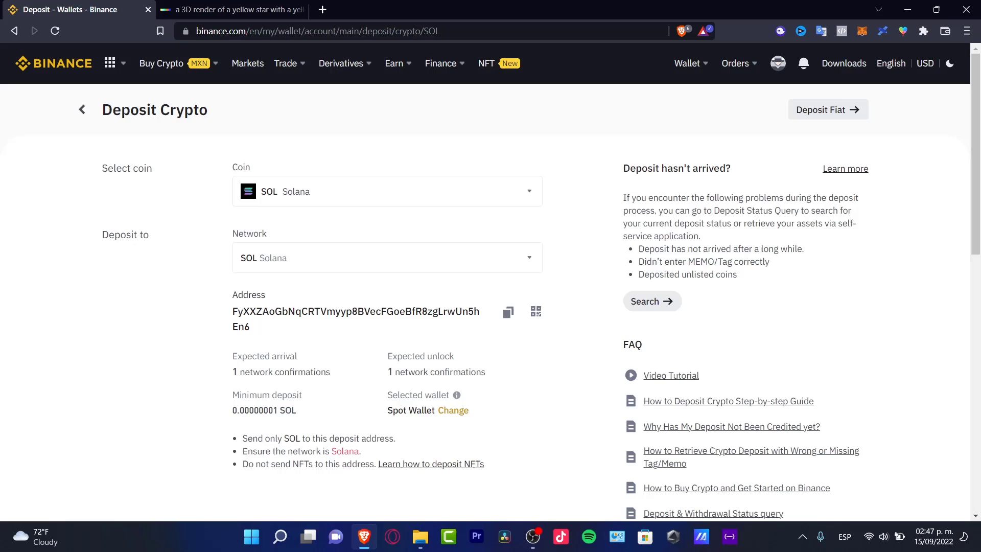
left_click(687, 64)
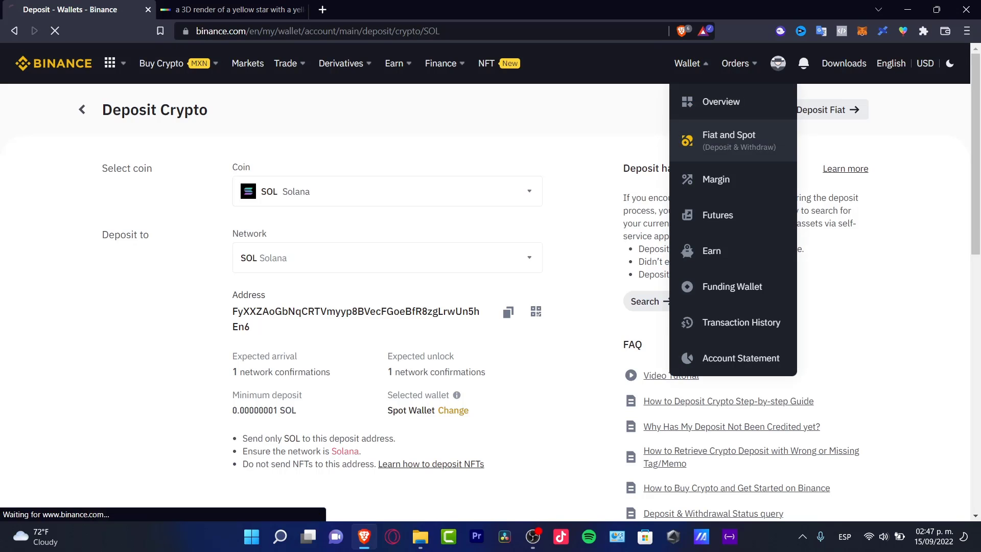
Go to the Fiat and Spot wallet and start a BNB withdrawal.
left_click(728, 140)
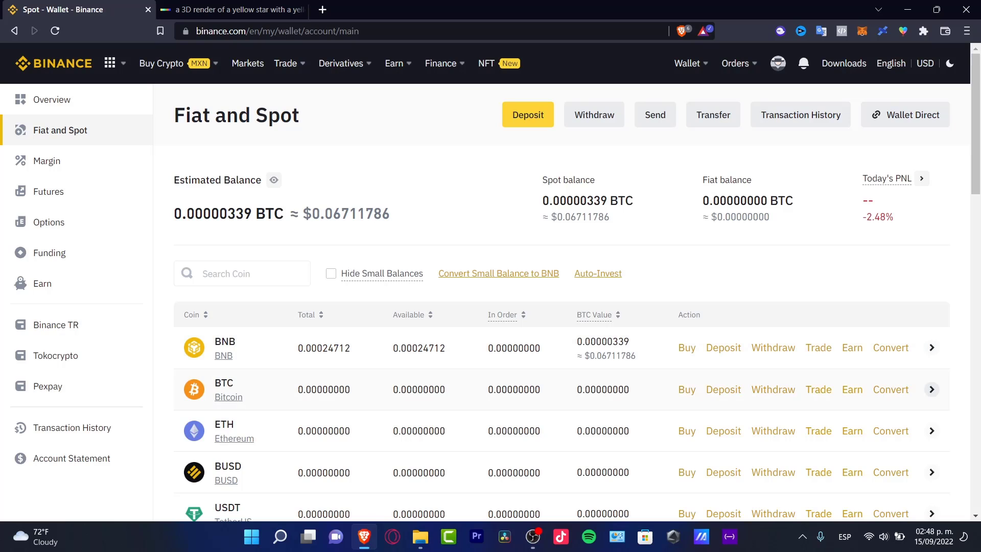
left_click(772, 347)
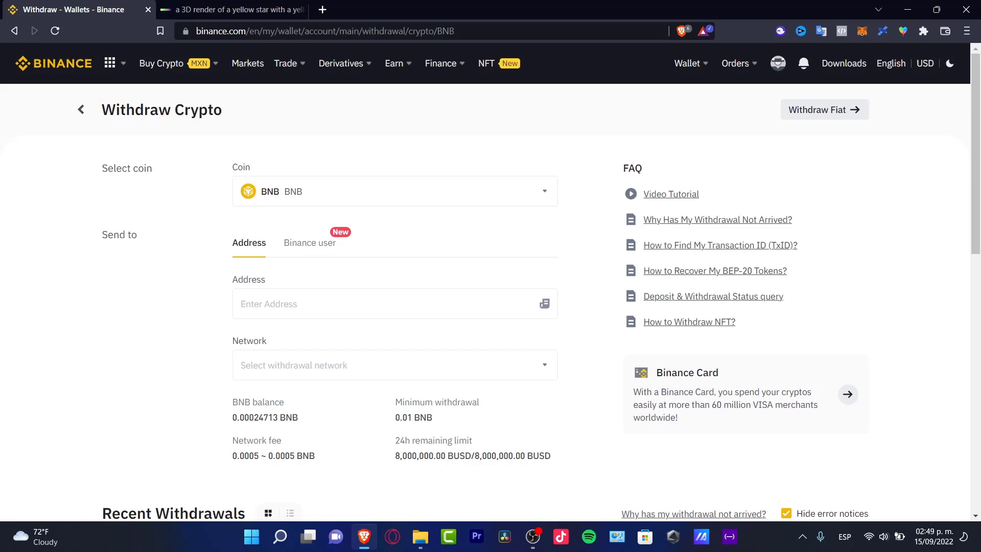
Go back from the BNB withdrawal to the Fiat and Spot wallet.
left_click(310, 243)
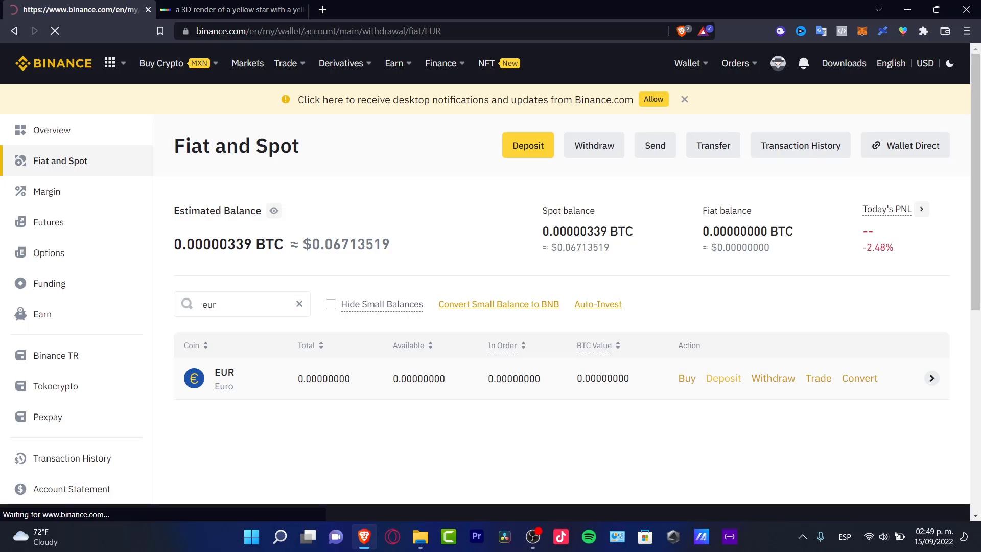
Start a EUR fiat withdrawal with Bank Card (Visa) as the method.
left_click(773, 378)
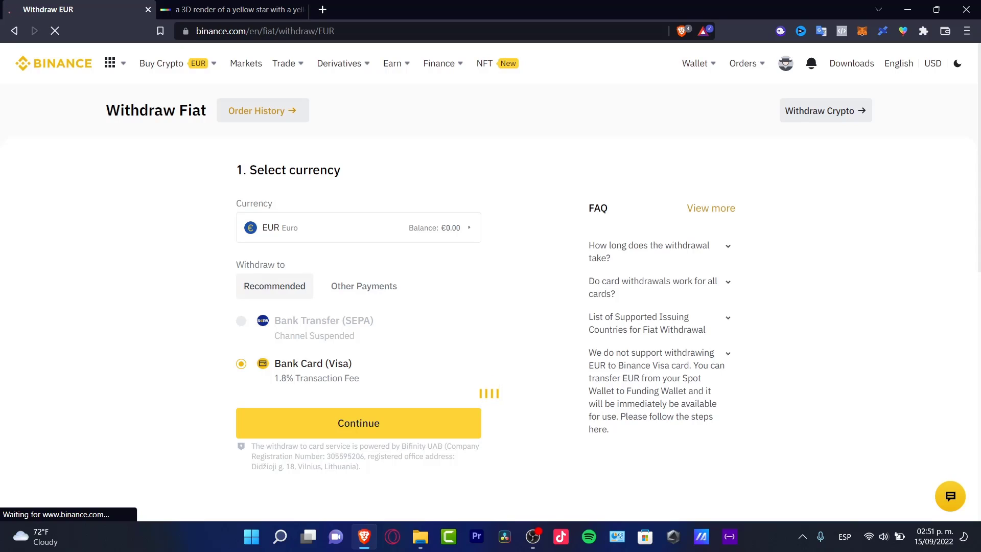
mouse_move(306, 327)
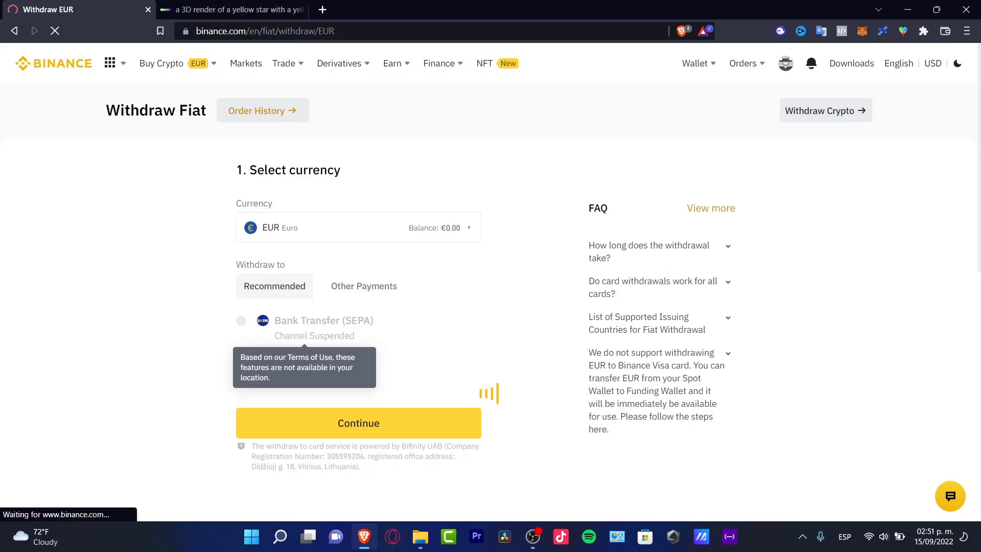
left_click(241, 364)
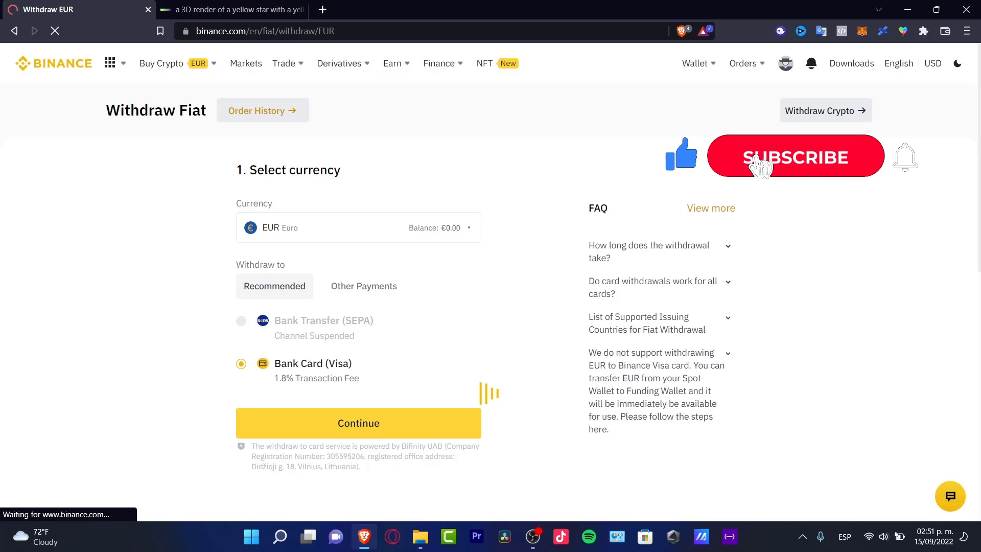
left_click(795, 156)
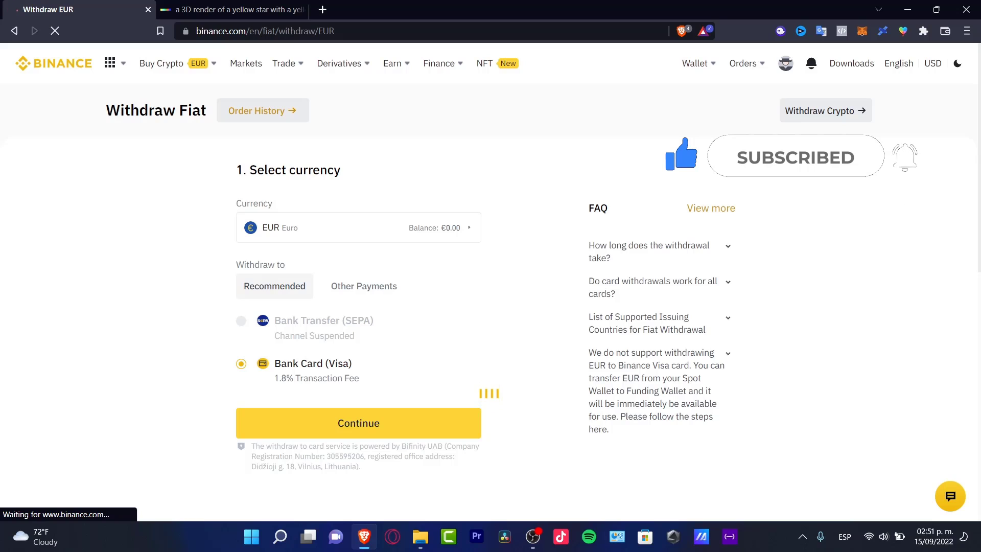